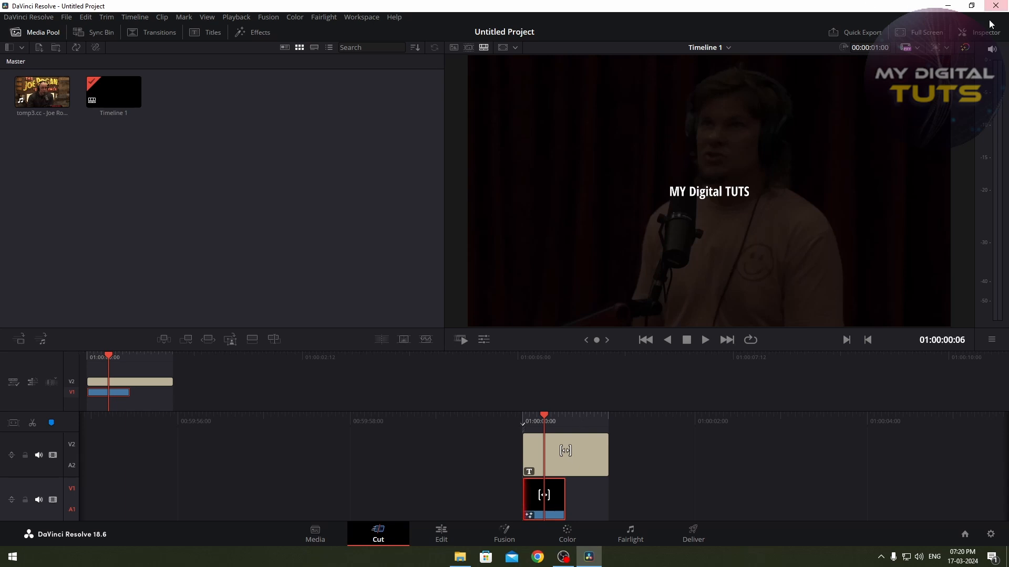
Step: Show the clip's Inspector and move from its audio properties to its applied effects
left_click(981, 31)
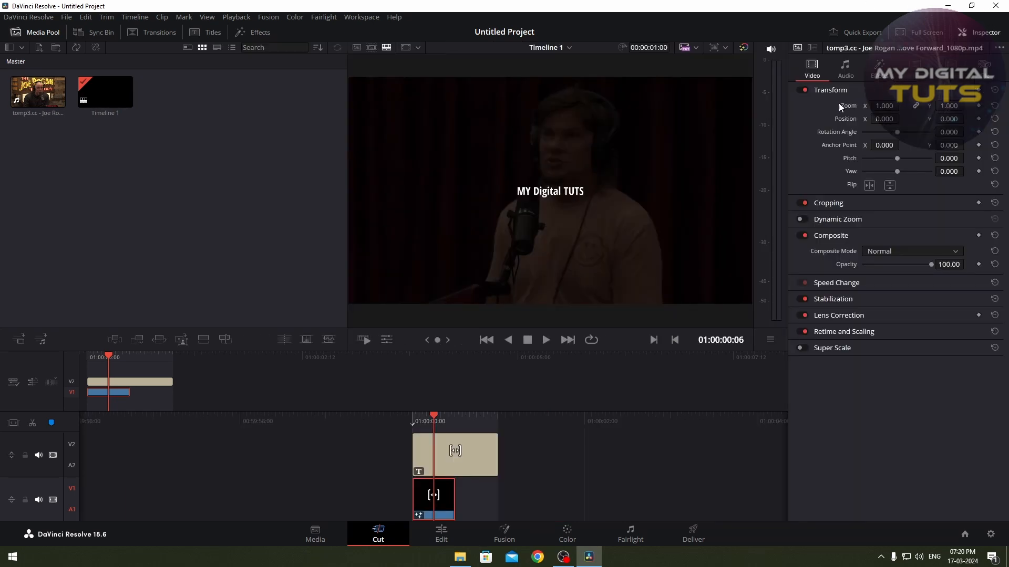
left_click(846, 69)
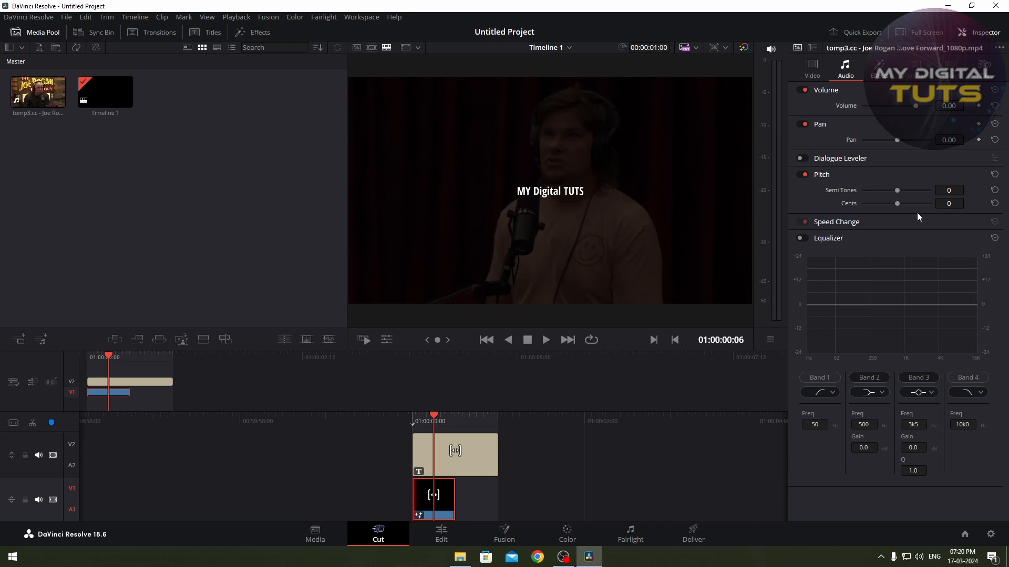
left_click(879, 69)
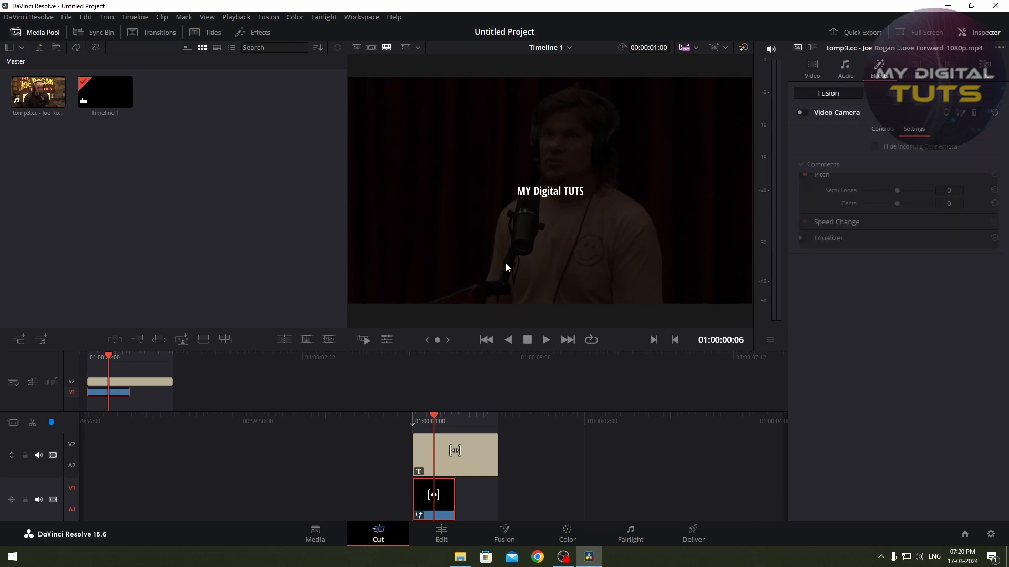
Step: Apply the Video Camera effect from the Effects library and raise its battery level to about 7.7
left_click(261, 32)
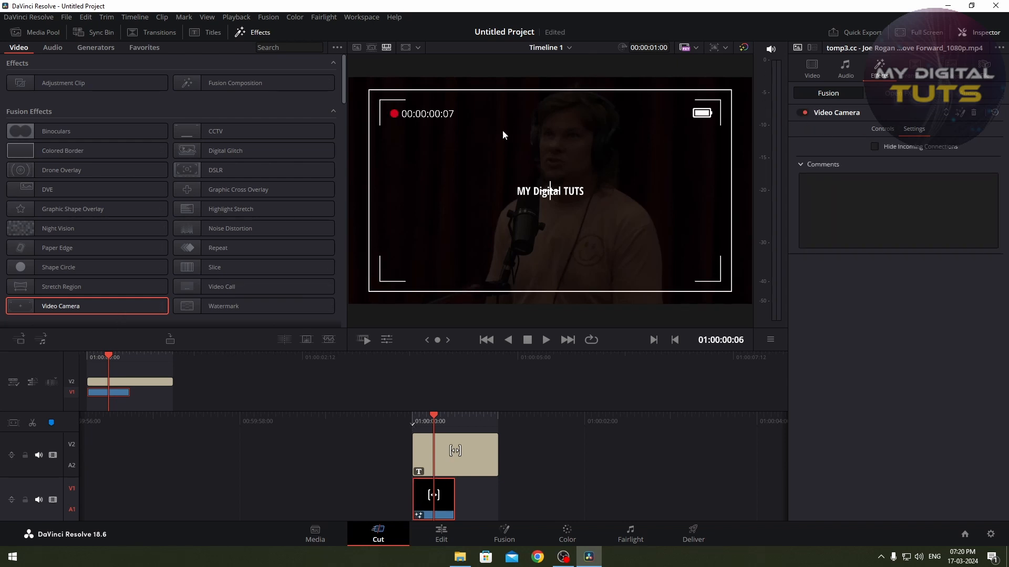
left_click(882, 129)
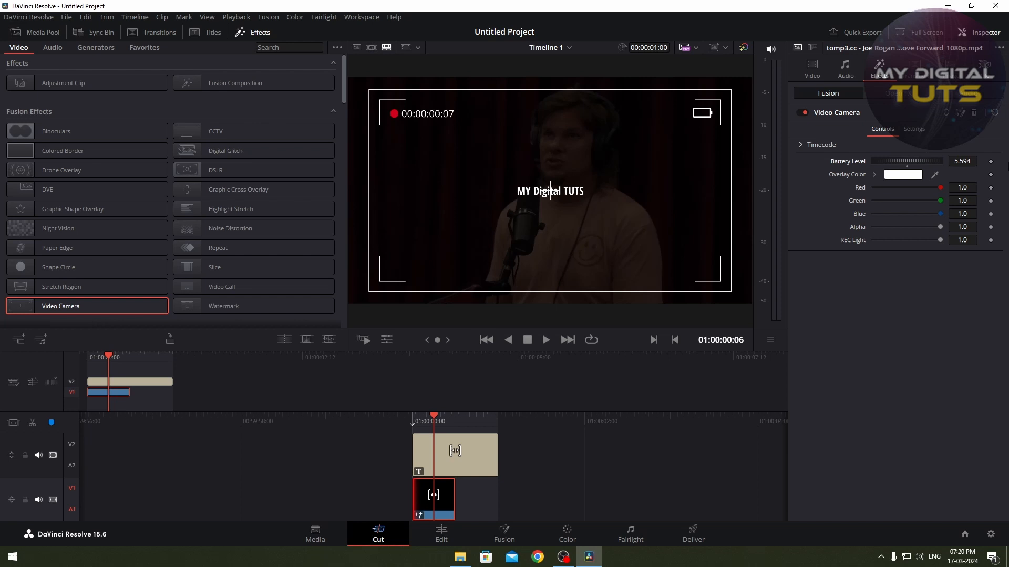
left_click_drag(894, 161, 926, 160)
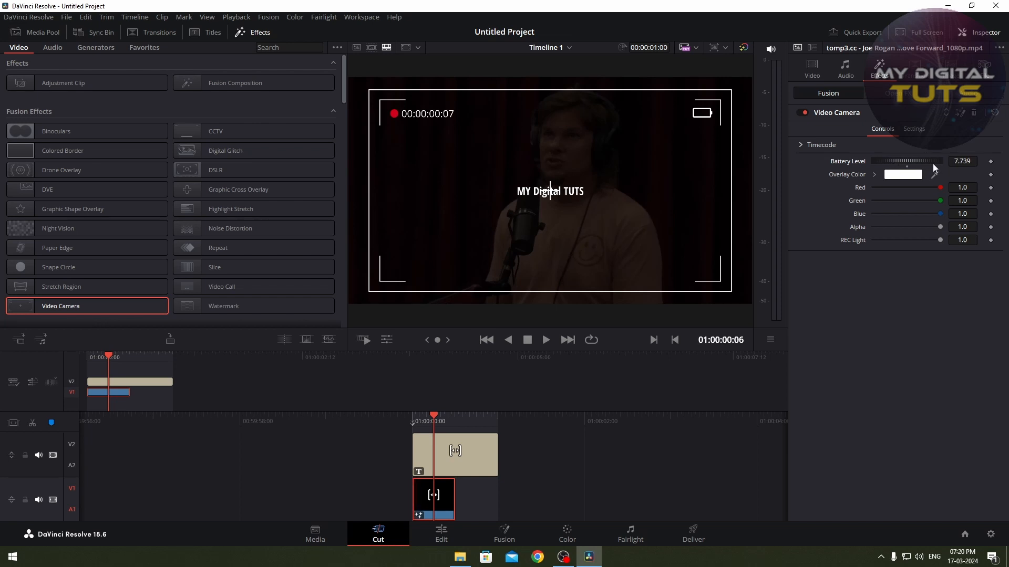
Step: Change the Video Camera overlay colour from white to red
left_click(902, 174)
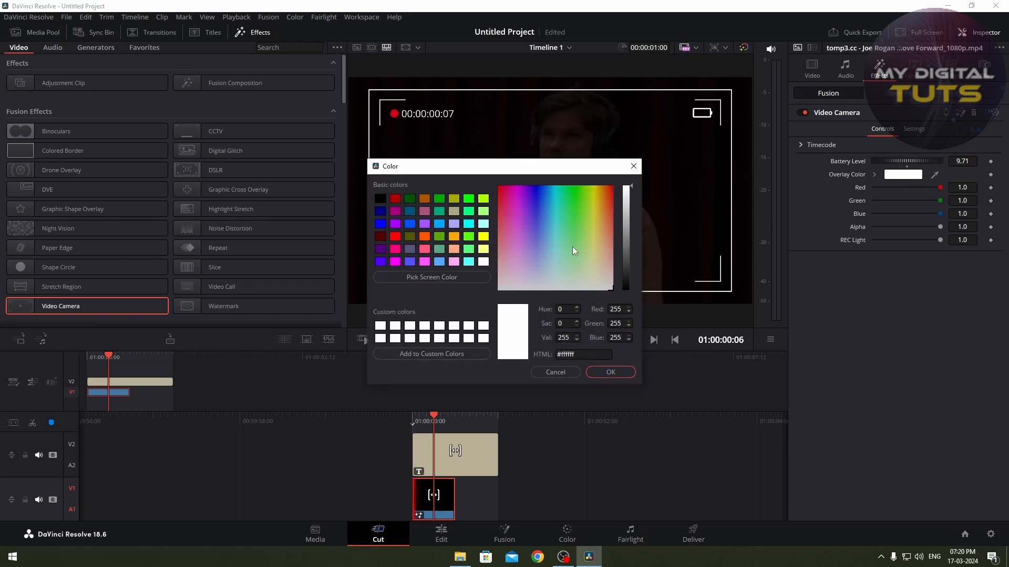
left_click(609, 372)
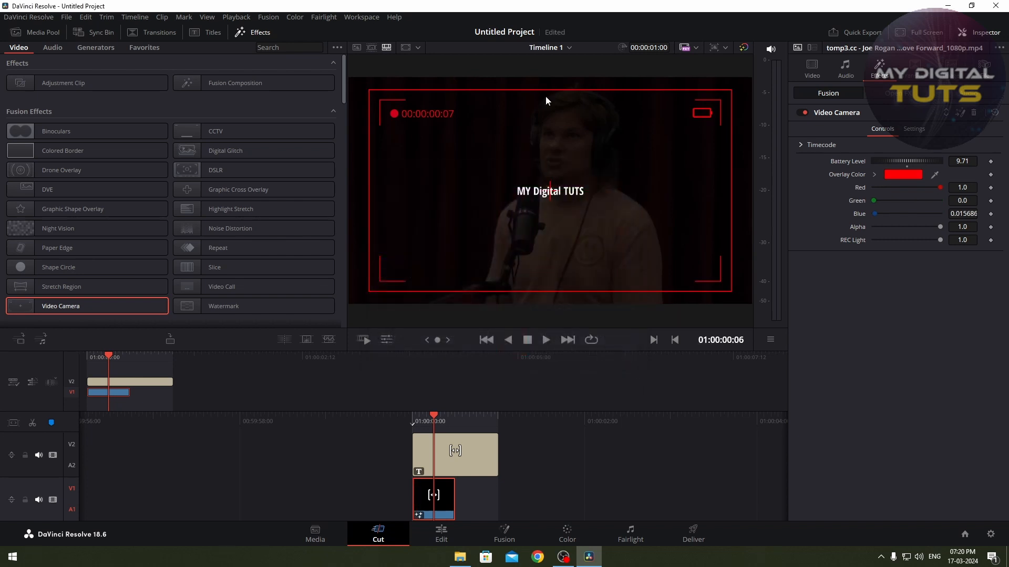